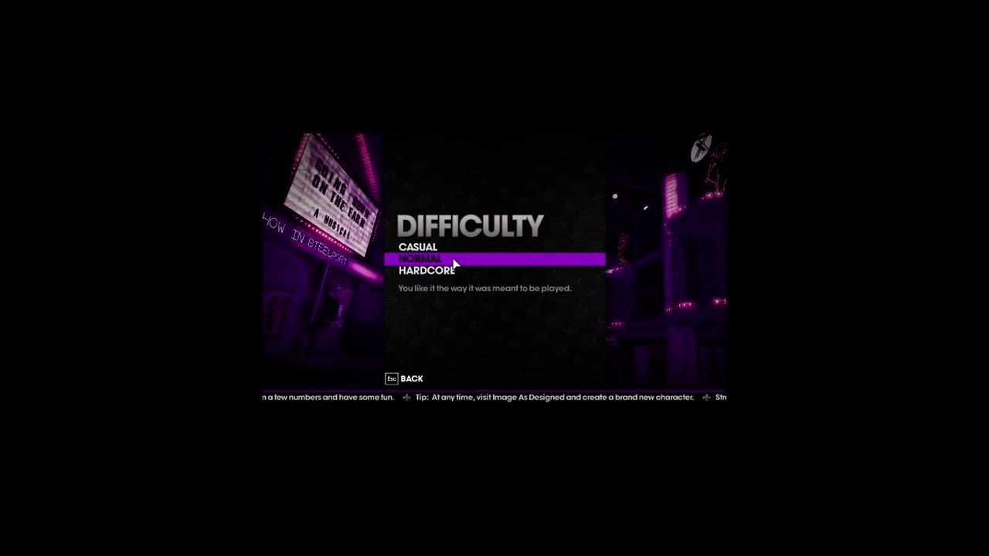
Choose the middle difficulty between Casual and Hardcore to begin the new game.
{"action": "left_click", "coordinate": [451, 260]}
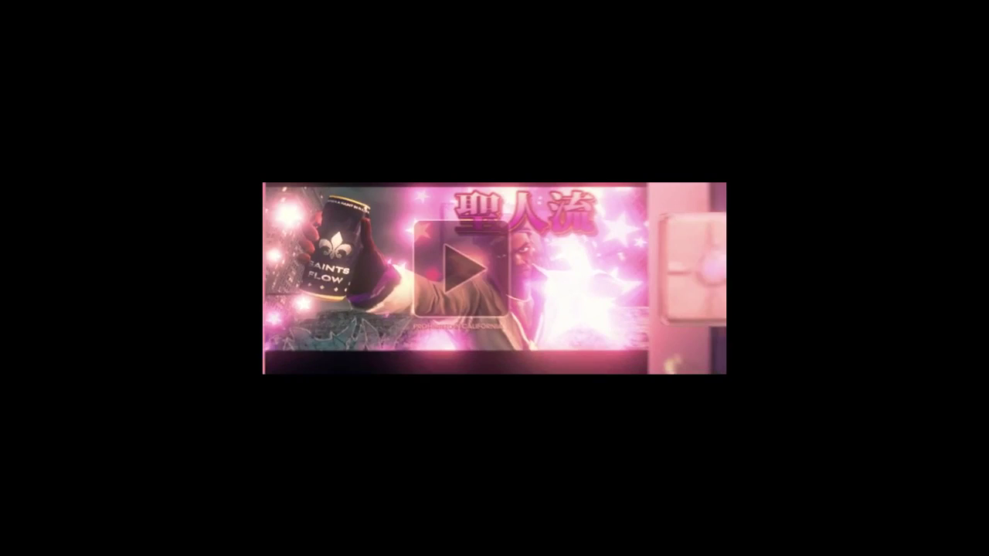
{"action": "left_click", "coordinate": [451, 275]}
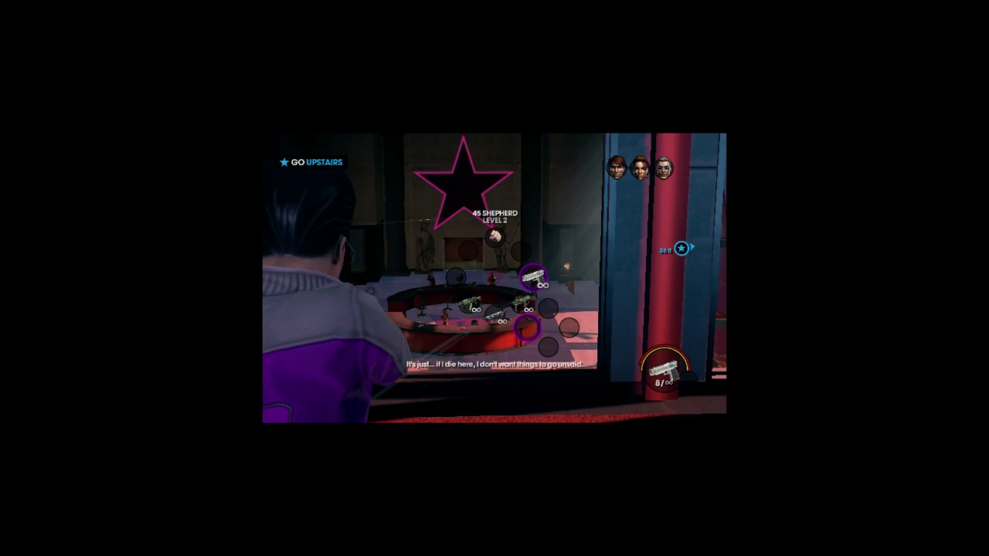
Gun down the bank guards around the round lobby desk from behind the red pillar.
{"action": "left_click", "coordinate": [495, 278]}
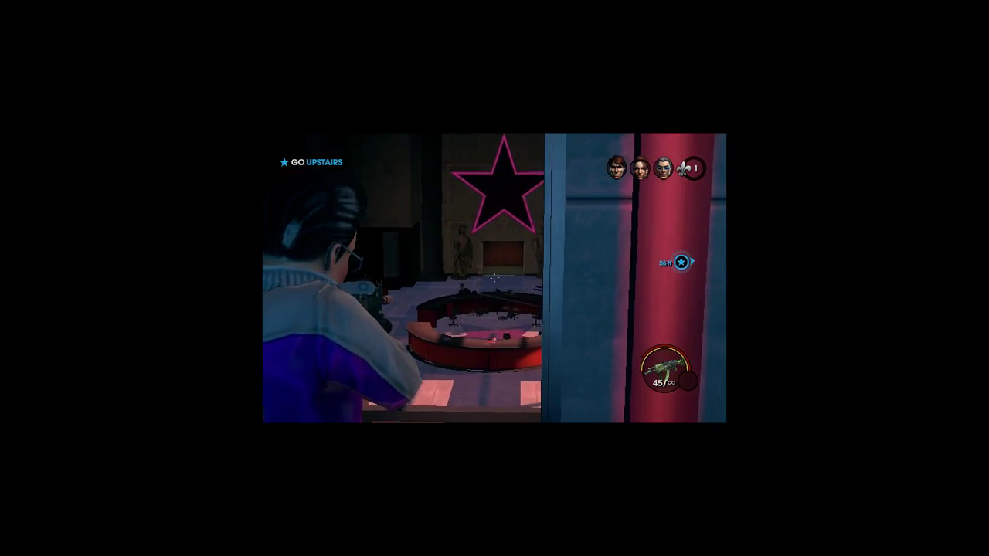
{"action": "left_click", "coordinate": [386, 301]}
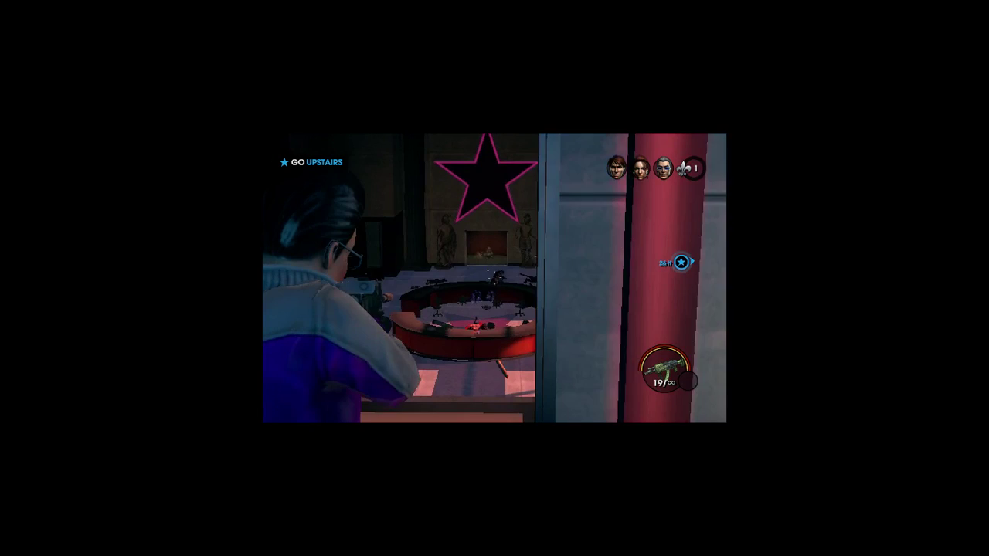
{"action": "left_click", "coordinate": [494, 278]}
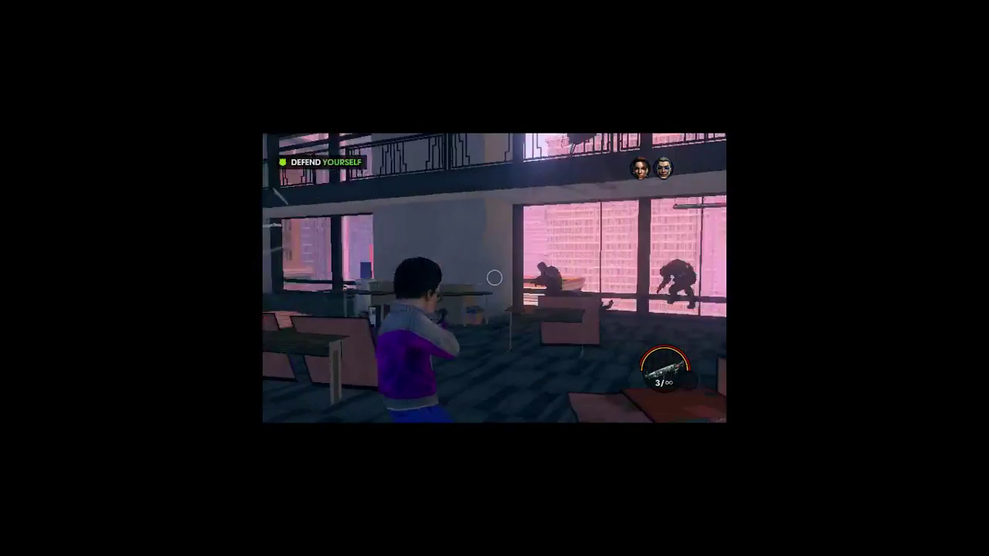
Shoot the SWAT officers coming through the windows, on the balcony and across the rubble.
{"action": "left_click", "coordinate": [494, 278]}
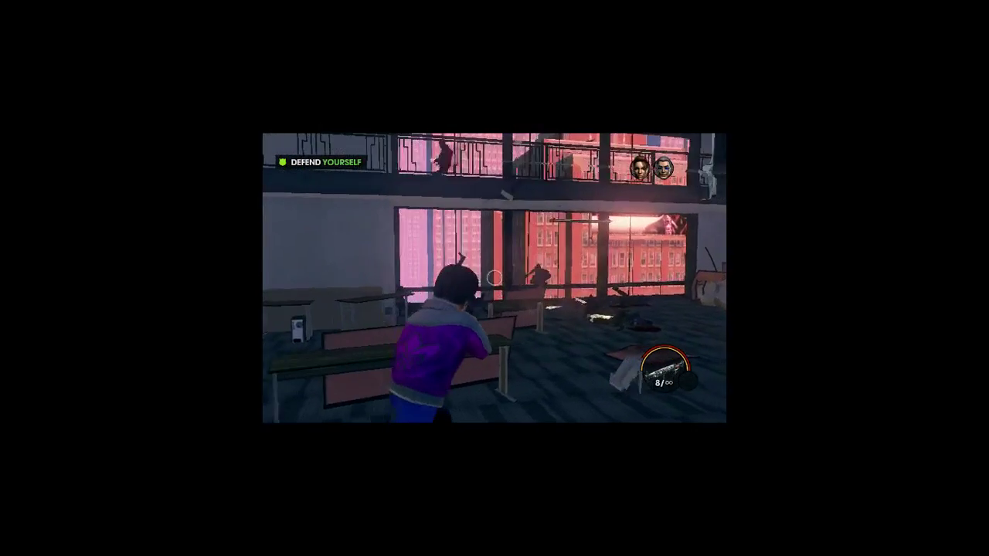
{"action": "left_click", "coordinate": [494, 278]}
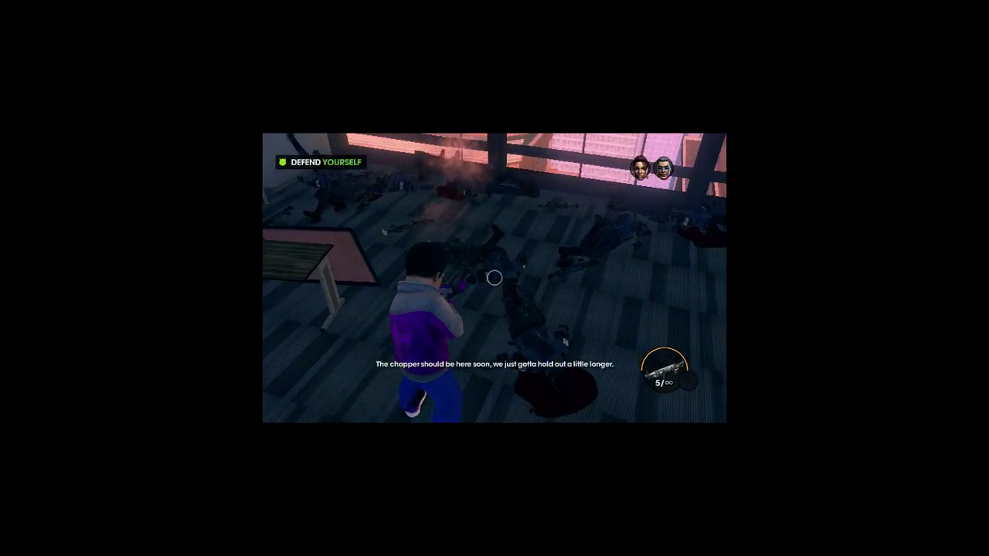
{"action": "left_click", "coordinate": [495, 278]}
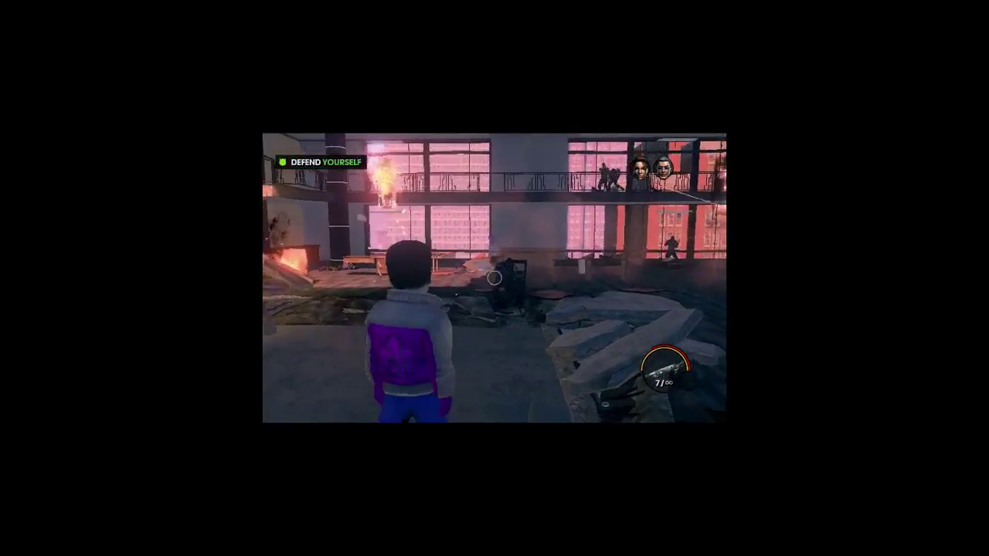
{"action": "left_click", "coordinate": [495, 278]}
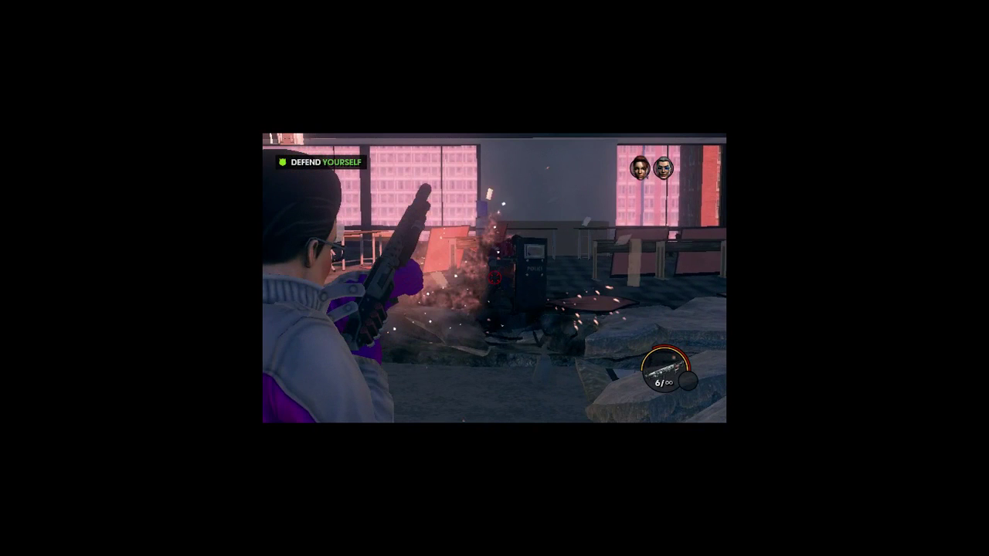
{"action": "left_click", "coordinate": [494, 278]}
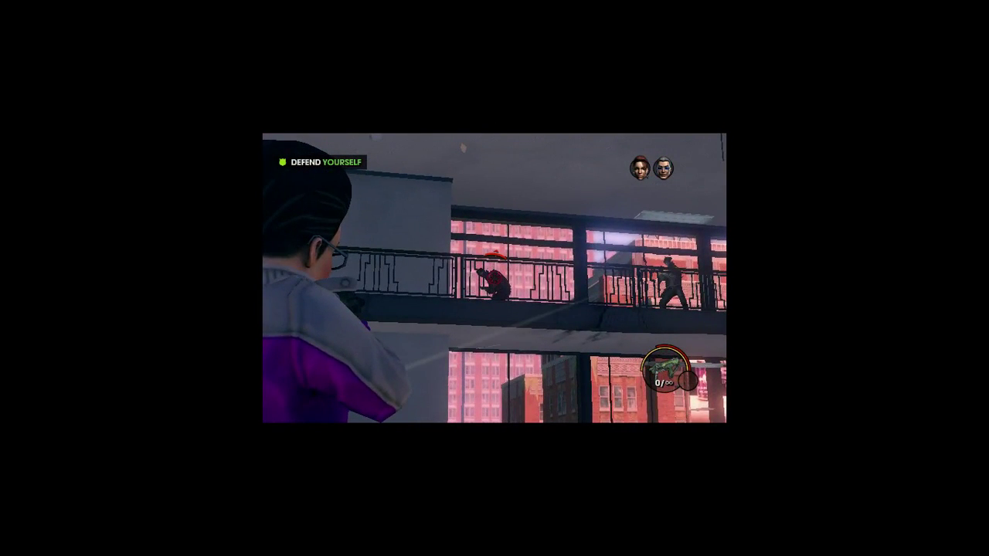
Take out the gunmen on the upper walkway, then fire on the hovering attack helicopter.
{"action": "left_click", "coordinate": [494, 294]}
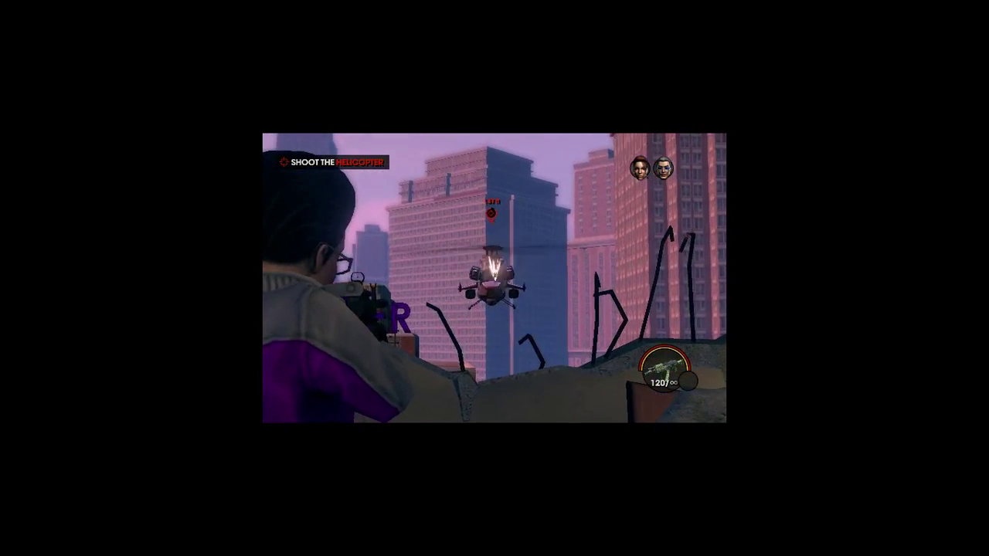
{"action": "left_click", "coordinate": [494, 278]}
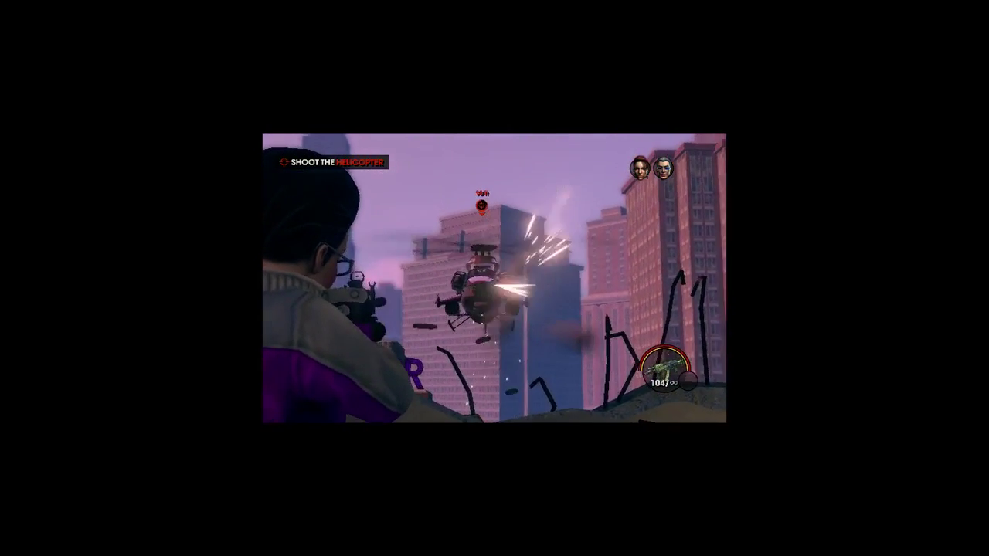